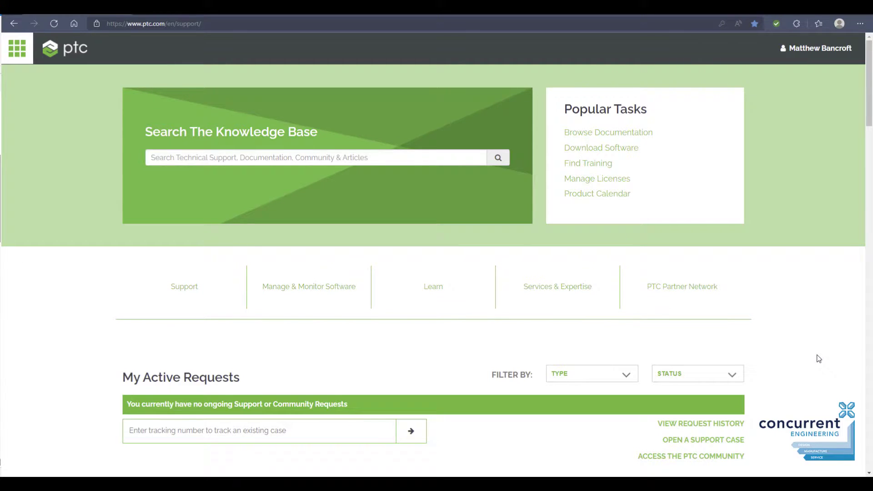
mouse_move(803, 384)
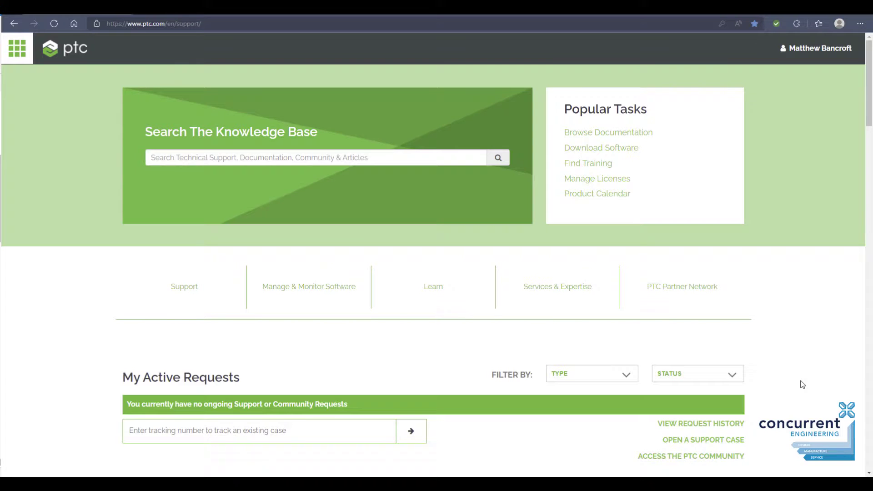
mouse_move(800, 384)
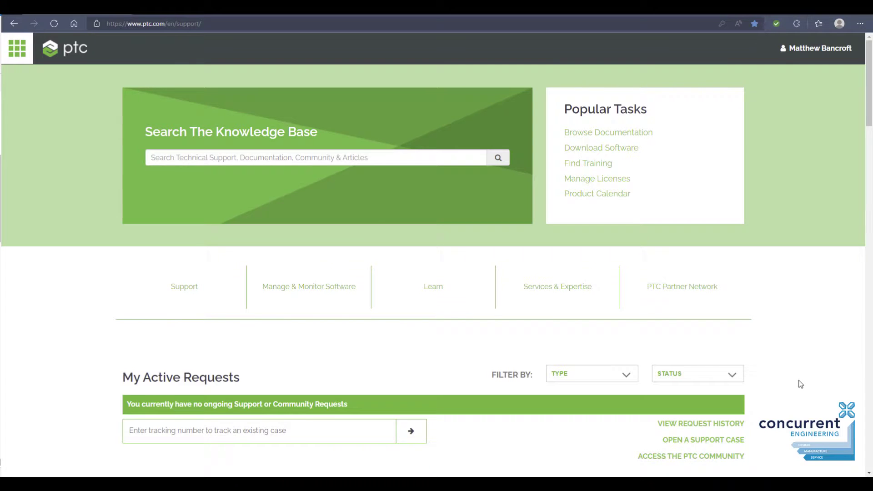
mouse_move(790, 387)
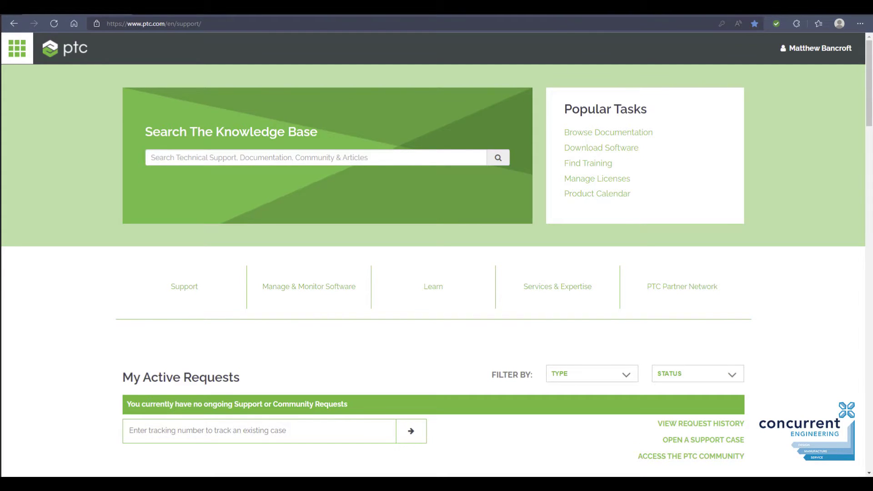
mouse_move(601, 147)
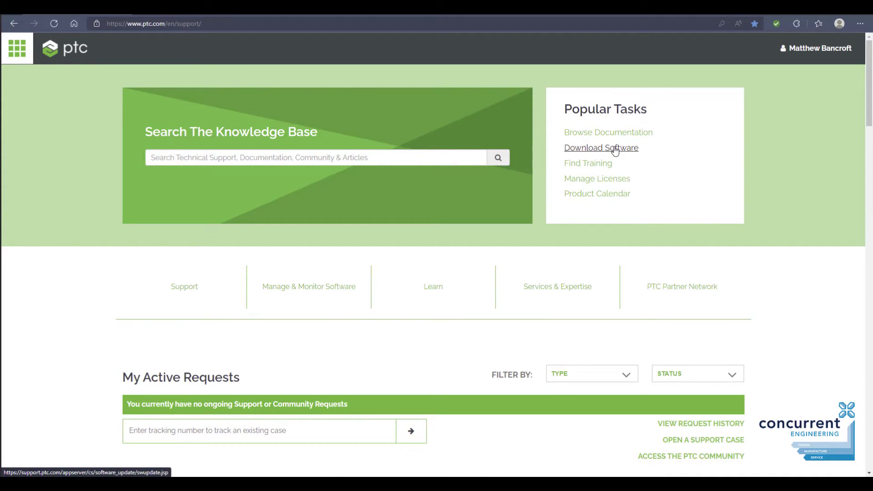
Reach the PTC License Server: FLEXnet Publisher entry under Additional Downloadable Software Updates.
left_click(602, 147)
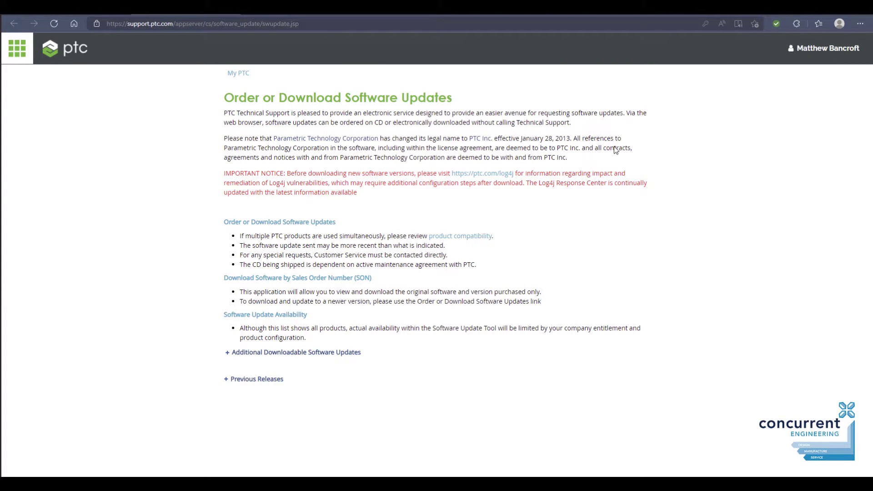
mouse_move(311, 225)
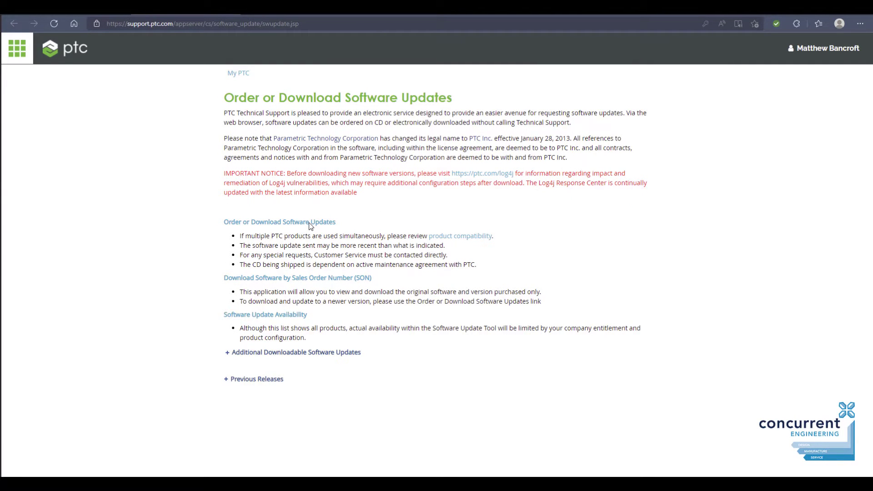
mouse_move(279, 222)
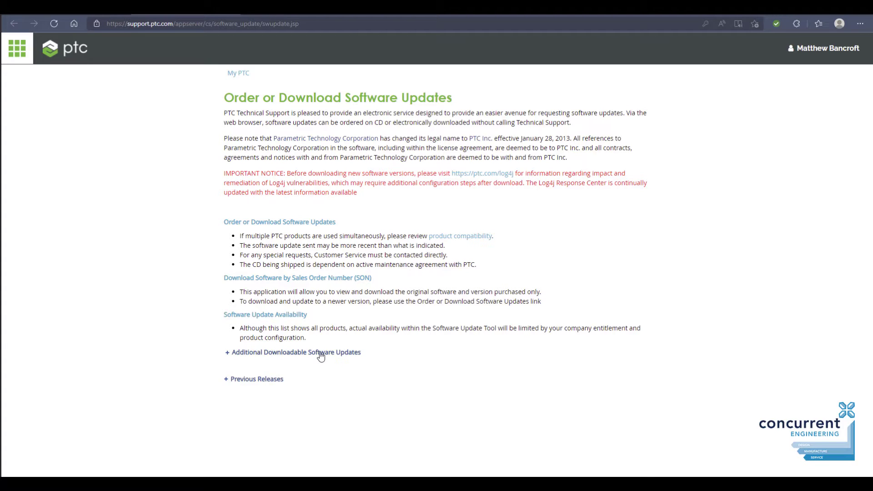
left_click(291, 352)
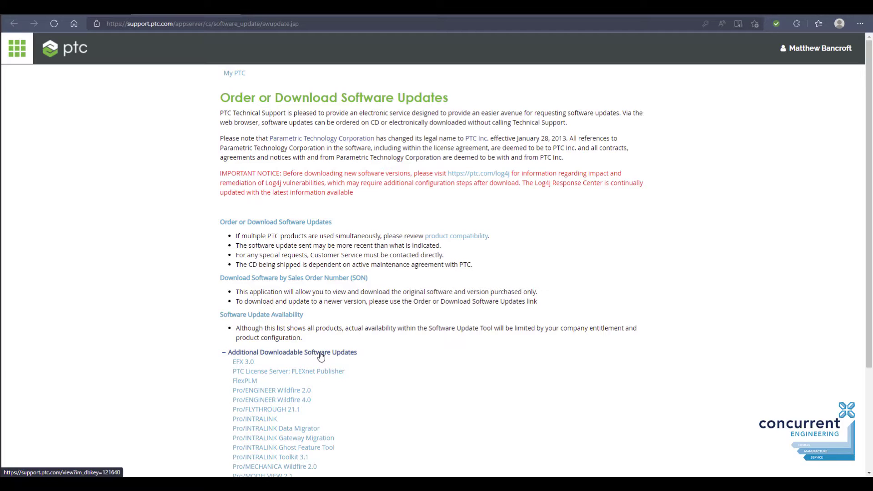
mouse_move(314, 374)
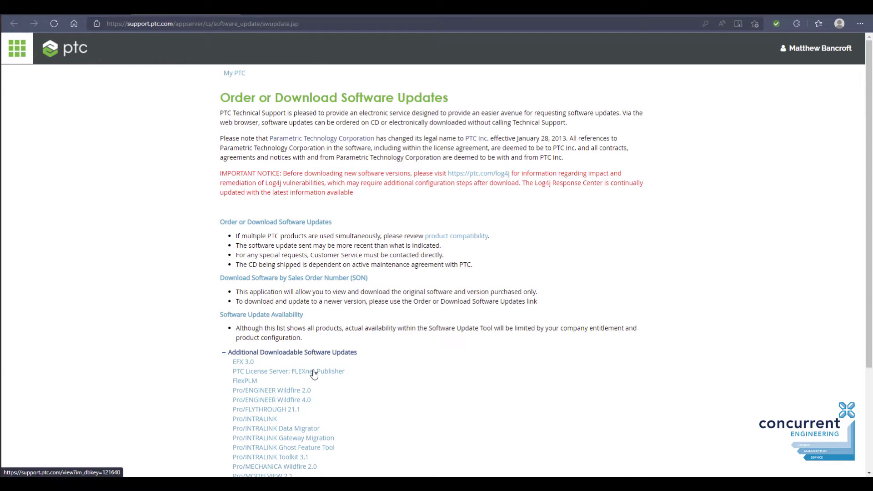
left_click(289, 371)
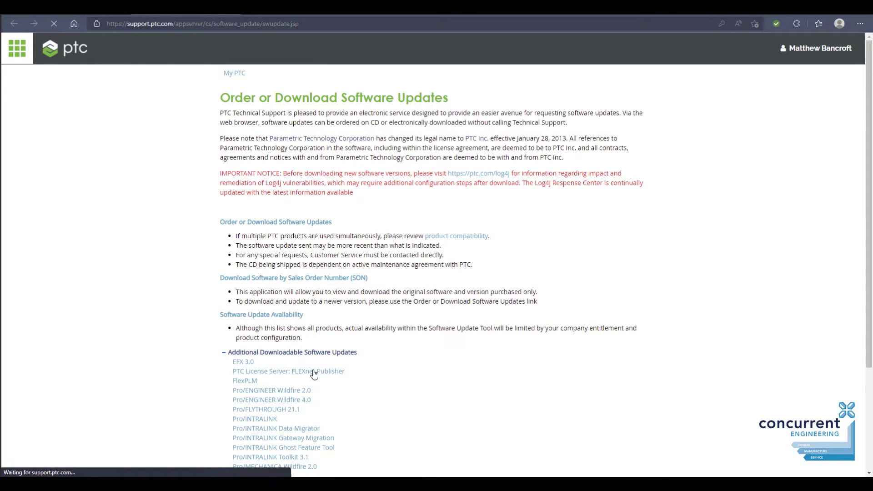
Load the Hardware Notes – FlexNet License Server page and review its English PDF download tile.
left_click(289, 371)
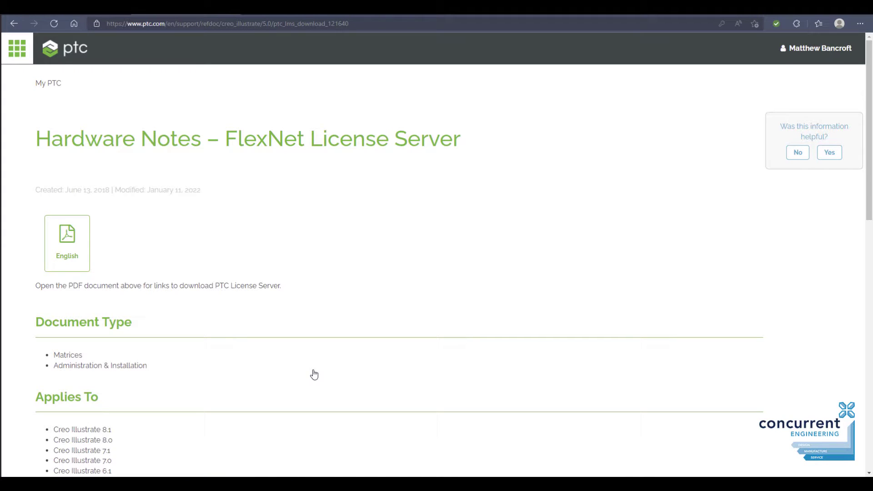
mouse_move(351, 223)
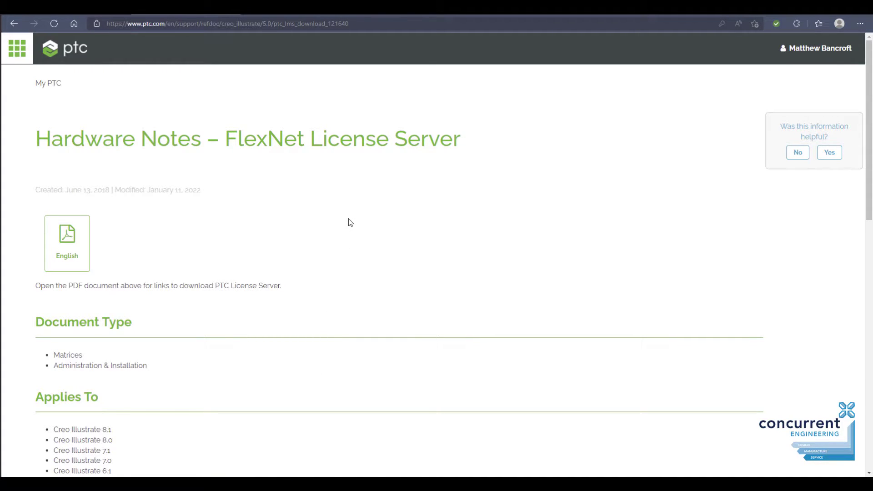
scroll("down", 3)
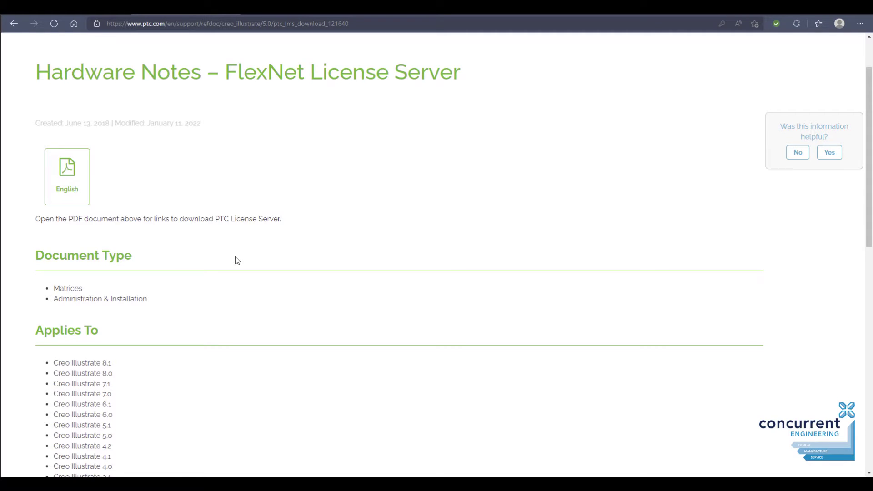
scroll("down", 3)
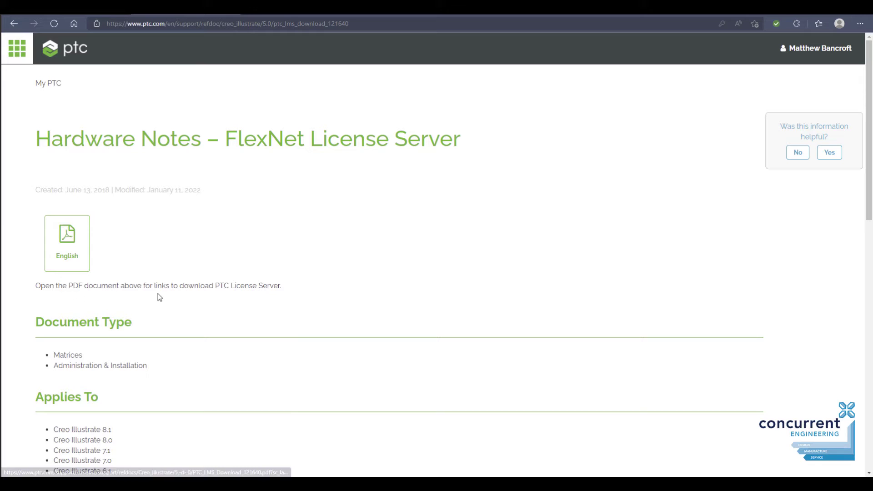
left_click_drag(153, 286, 281, 286)
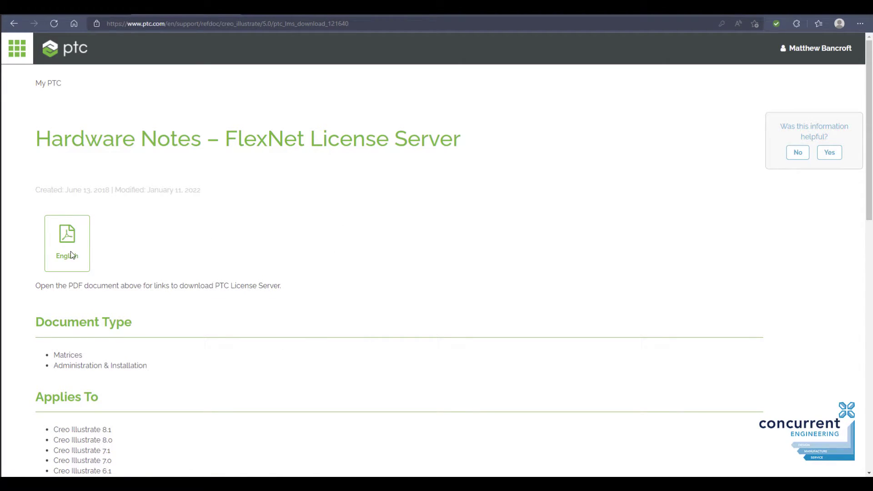
mouse_move(66, 245)
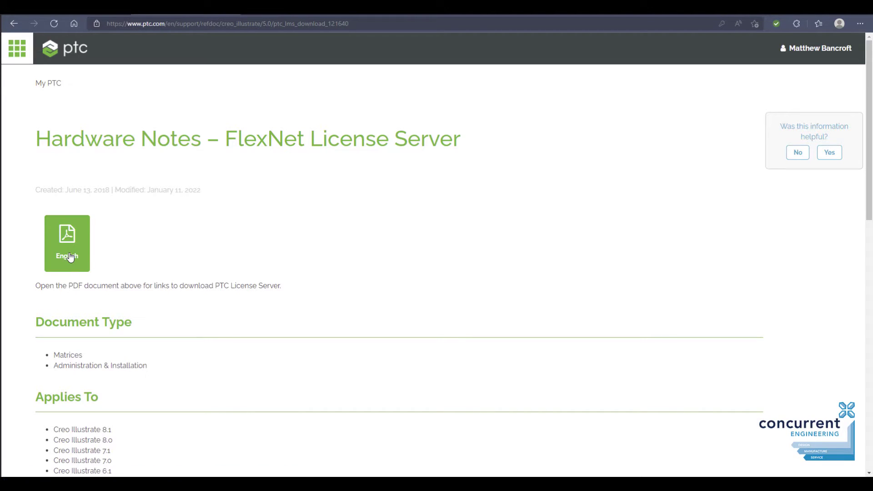
From the English PDF, download the Lmadmin 11.17.1.0 64-bit installer (flexnetadmin64_11.17.1.0.zip).
left_click(66, 244)
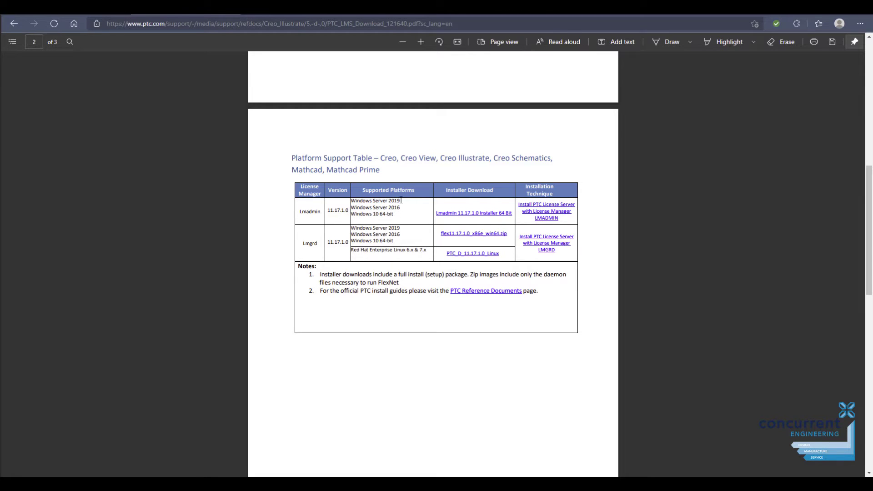
mouse_move(401, 203)
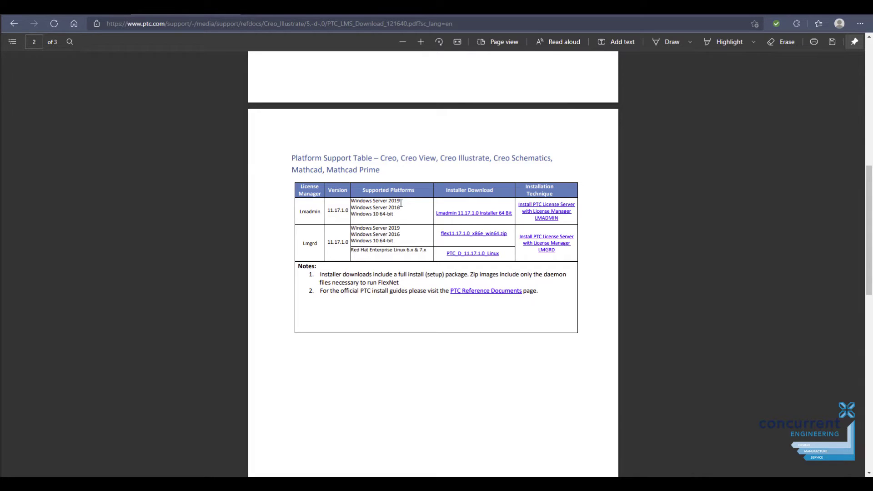
mouse_move(399, 236)
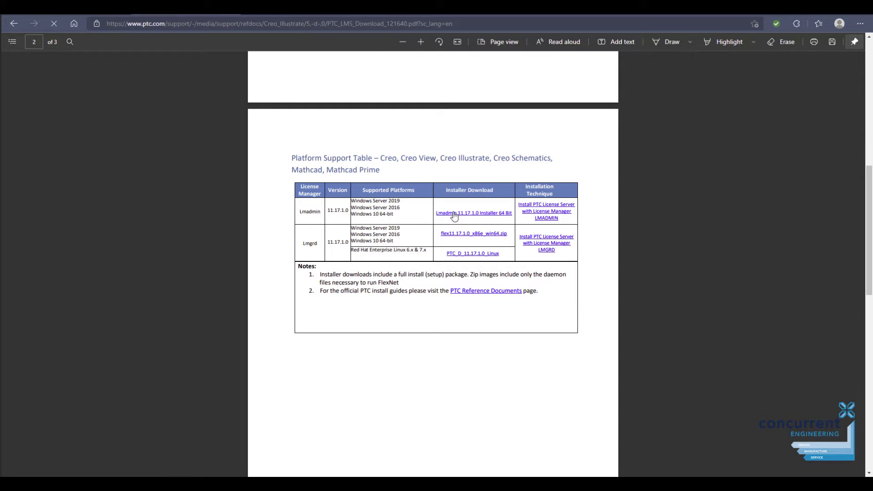
left_click(54, 24)
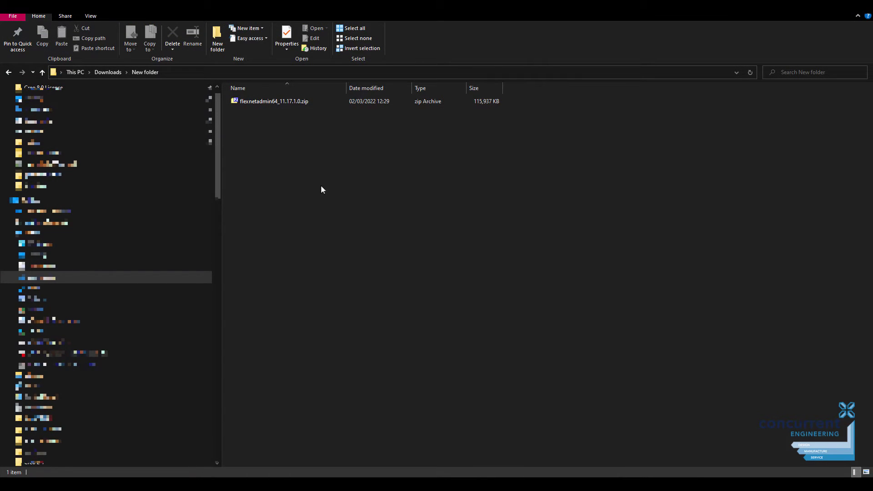
Extract flexnetadmin64_11.17.1.0.zip into its own folder with 7-Zip and enter that folder.
left_click(273, 101)
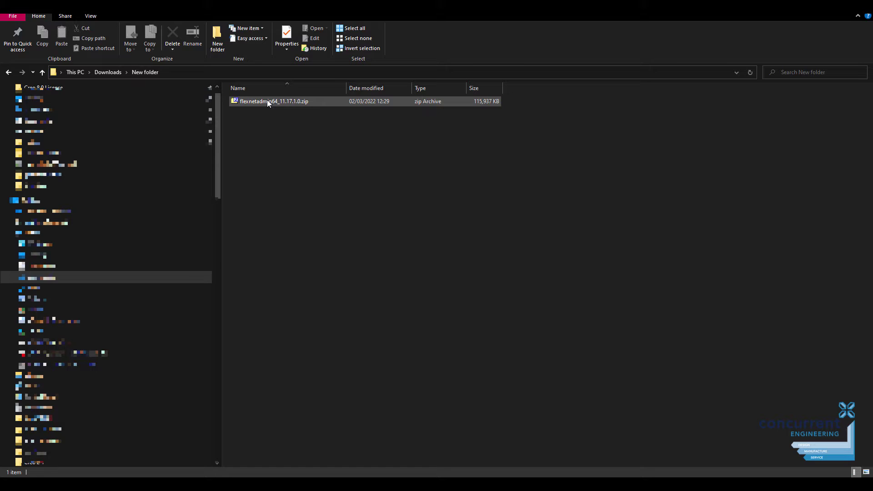
left_click(273, 100)
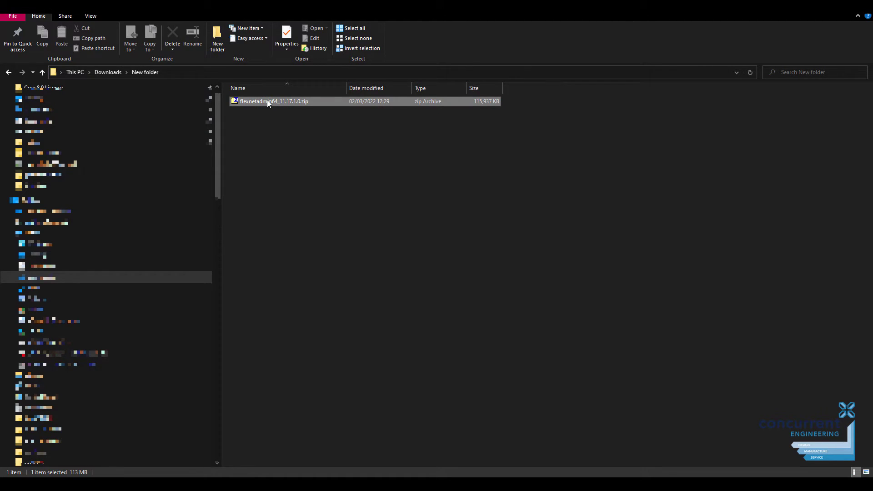
right_click(273, 101)
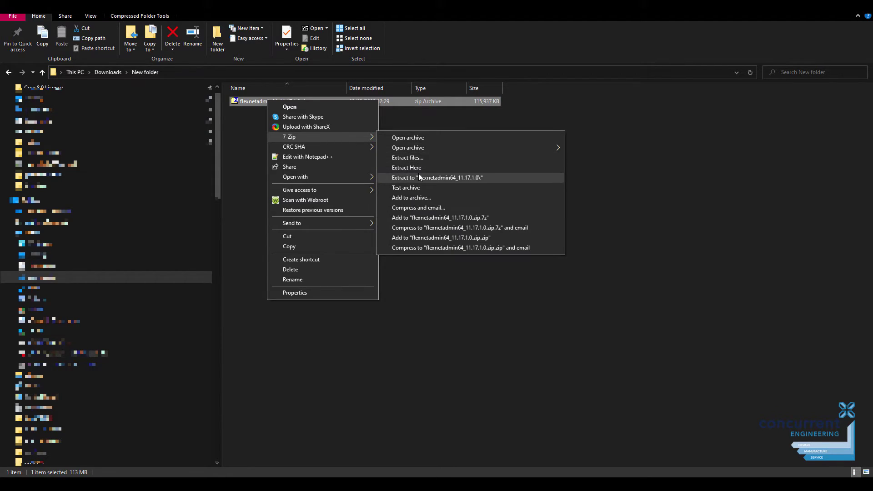
left_click(438, 177)
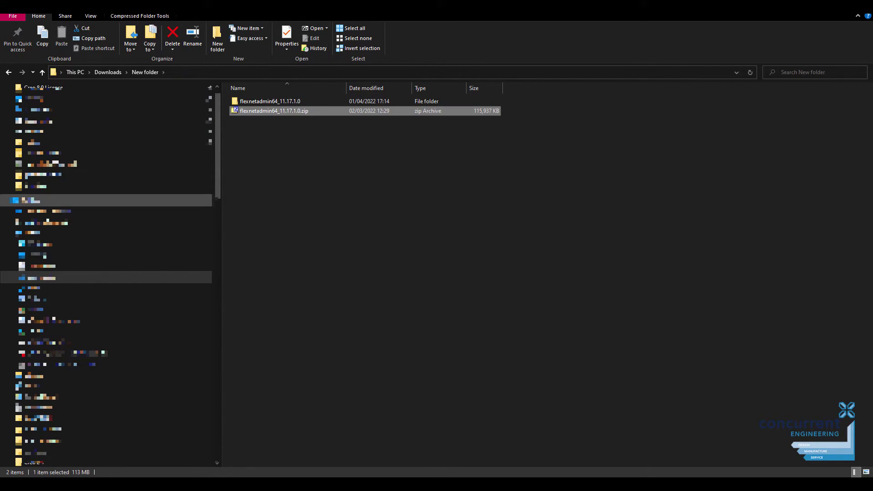
left_click(270, 101)
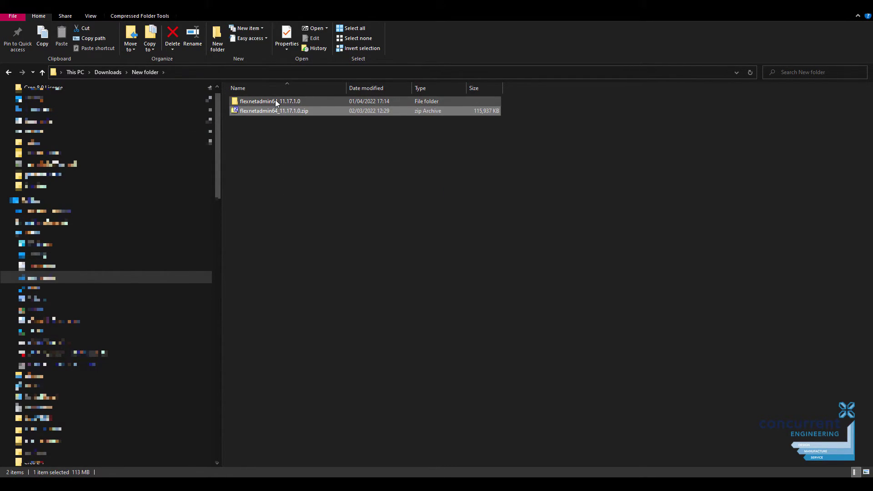
double_click(270, 101)
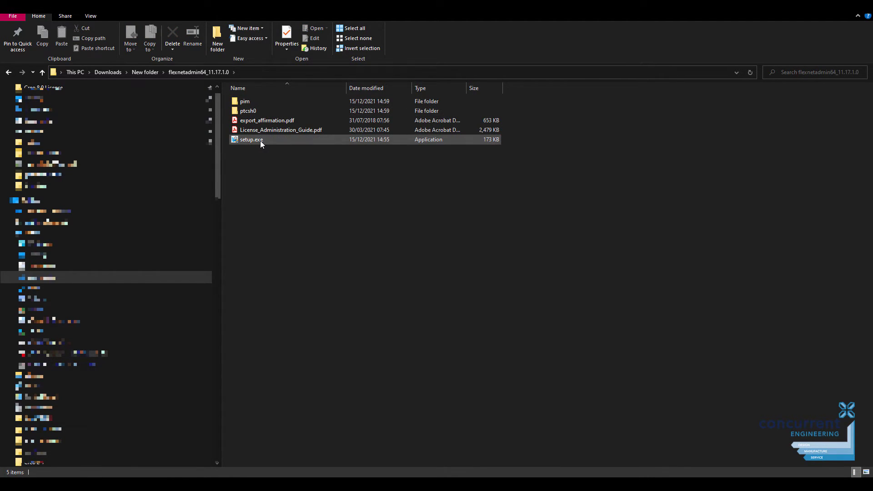
Launch the extracted setup.exe with administrator rights.
left_click(251, 139)
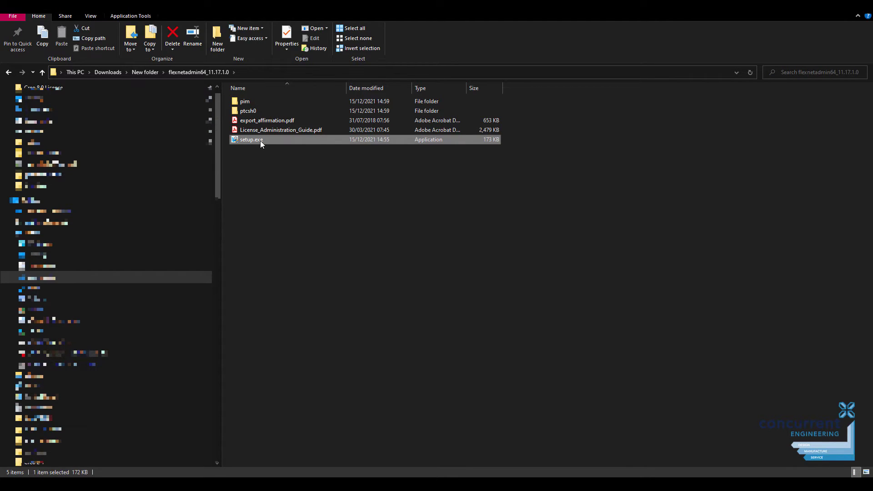
right_click(251, 139)
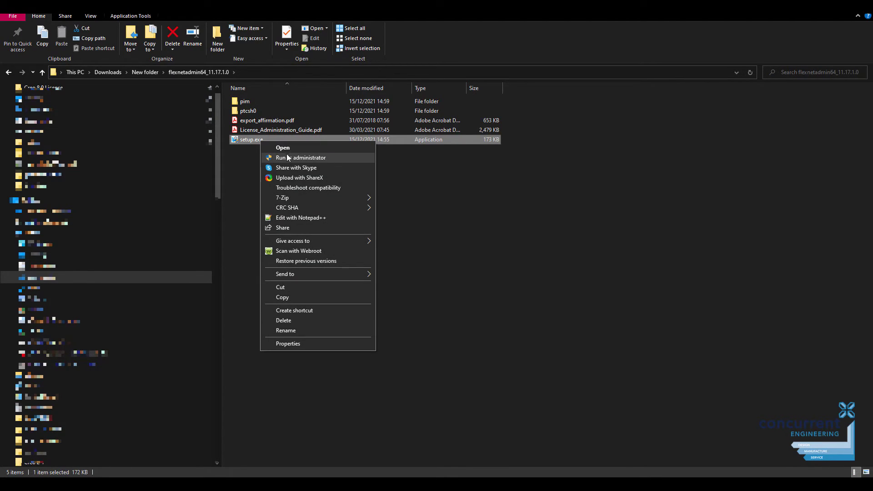
left_click(283, 148)
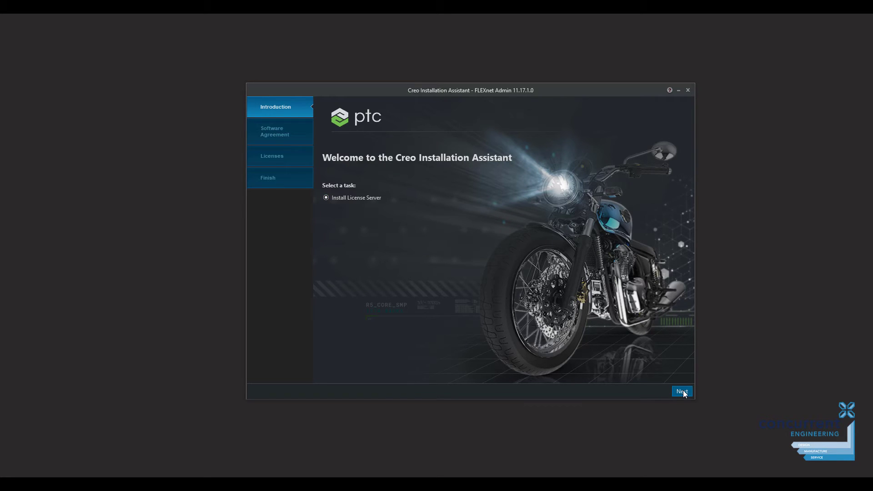
Accept the software license and export agreements and advance to License Identification.
left_click(682, 391)
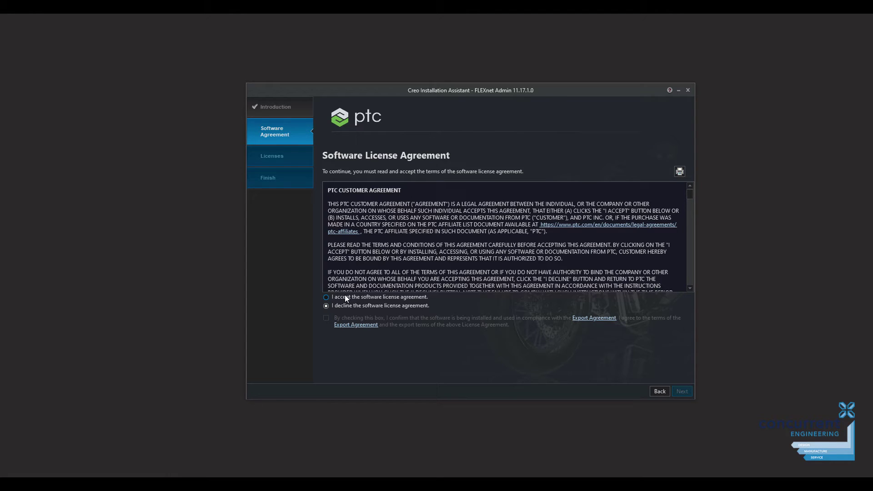
left_click(326, 297)
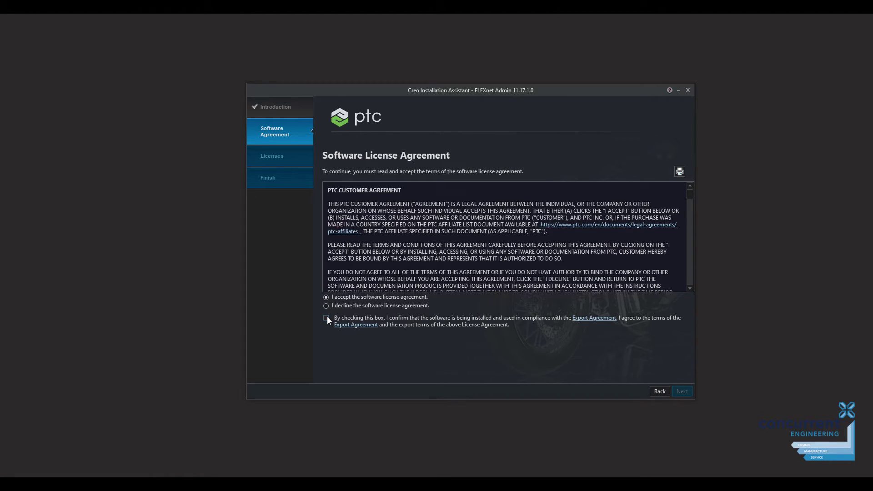
left_click(325, 318)
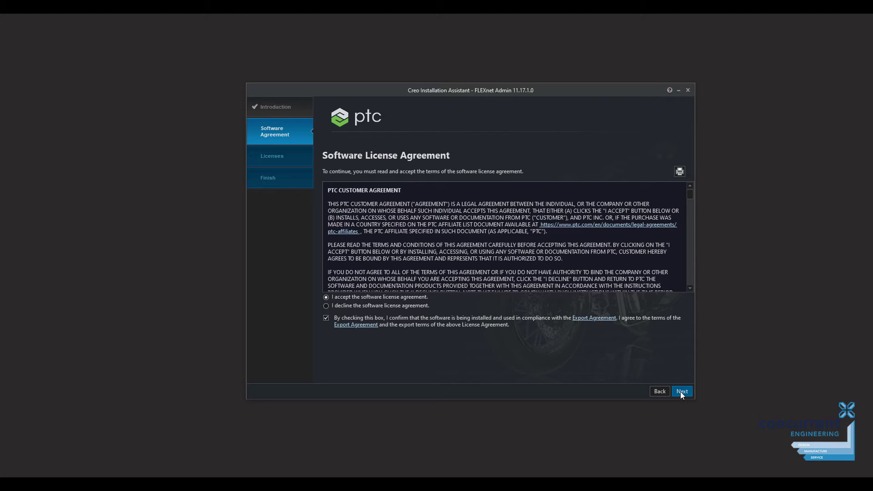
left_click(681, 391)
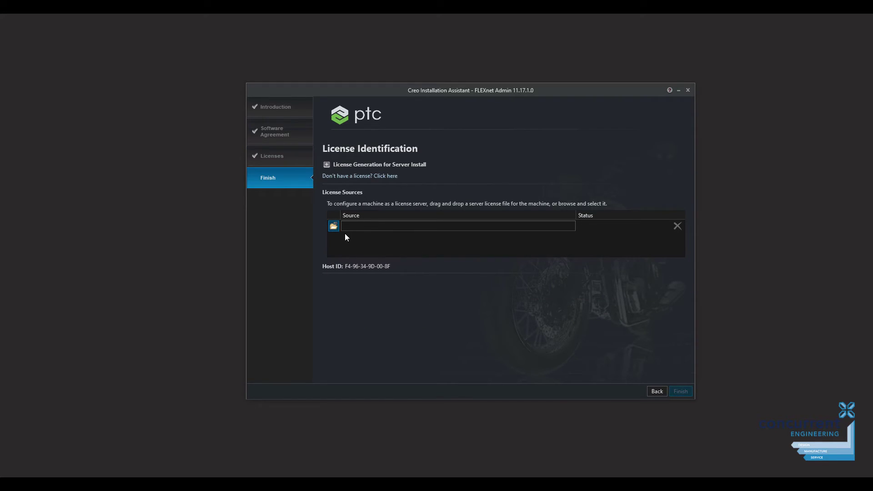
mouse_move(333, 226)
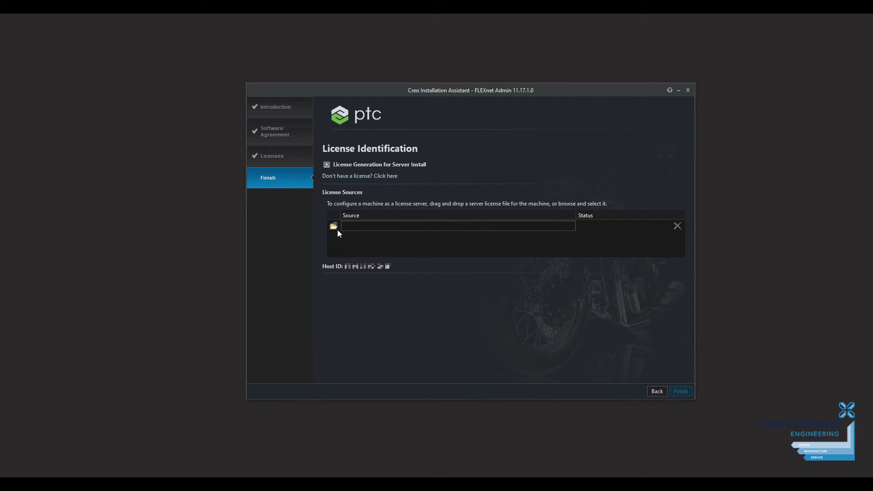
mouse_move(334, 226)
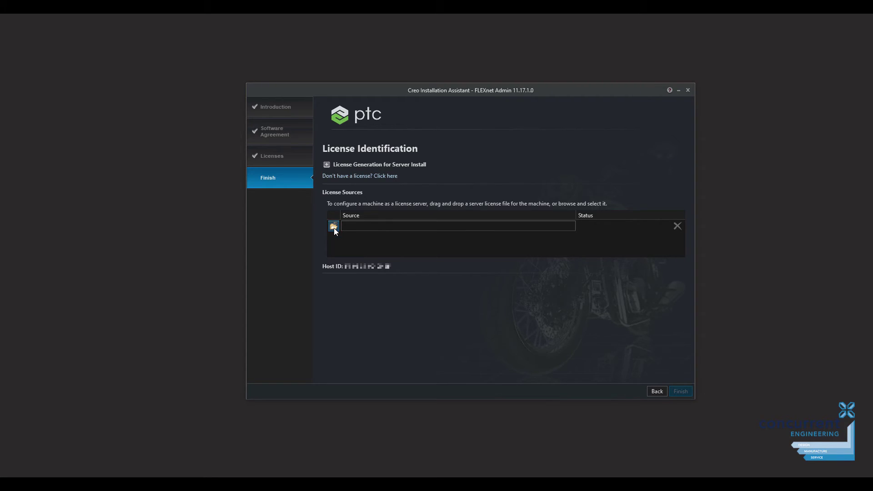
Browse to and load the server license file from the Creo 8.0 License folder as the source.
left_click(333, 226)
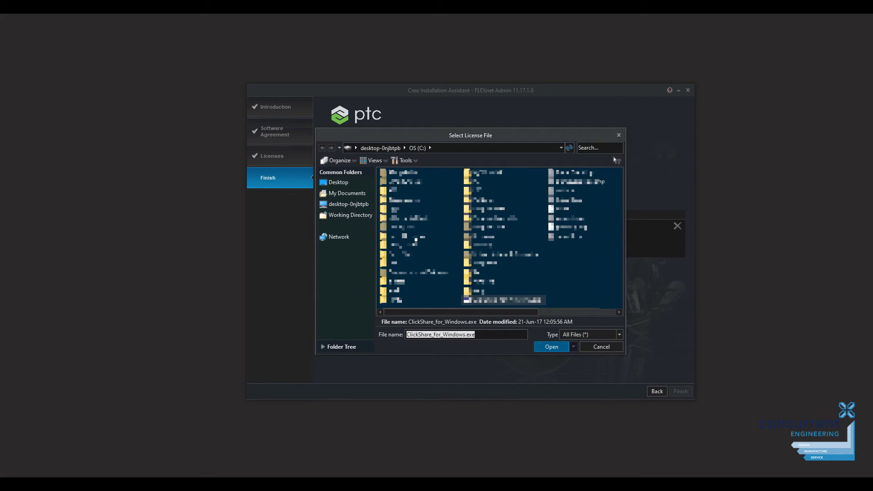
left_click(551, 346)
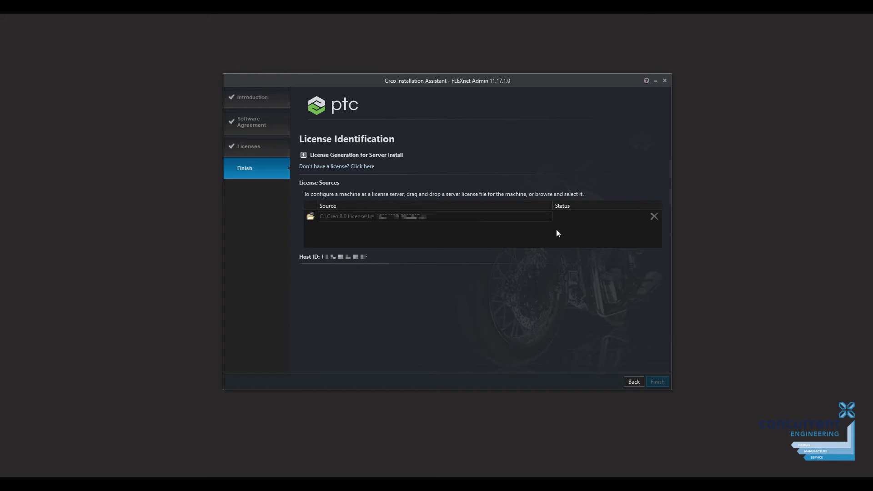
mouse_move(562, 225)
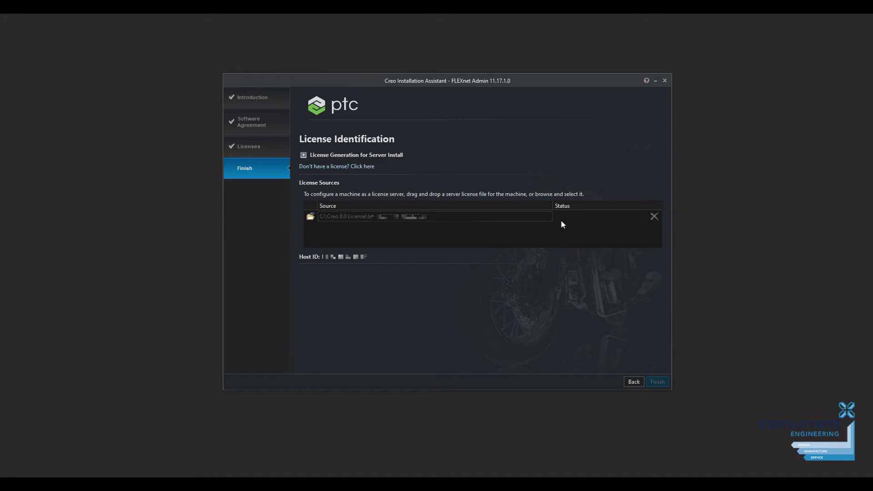
mouse_move(565, 217)
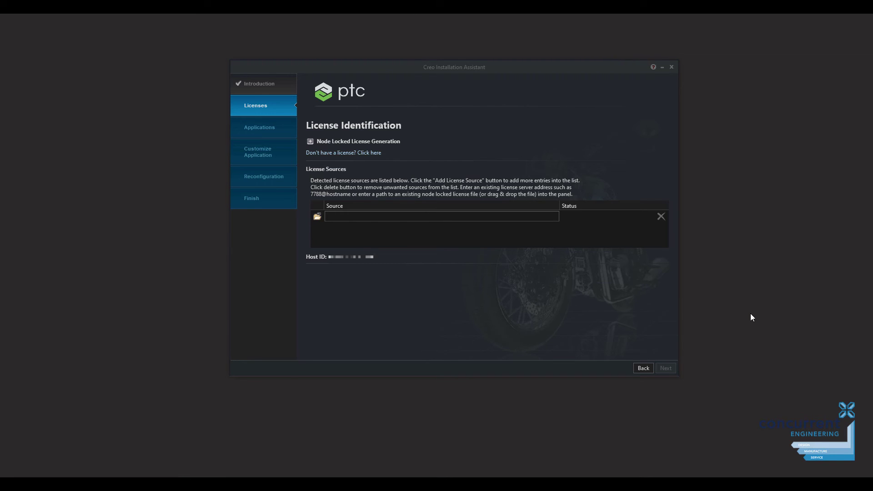
mouse_move(584, 273)
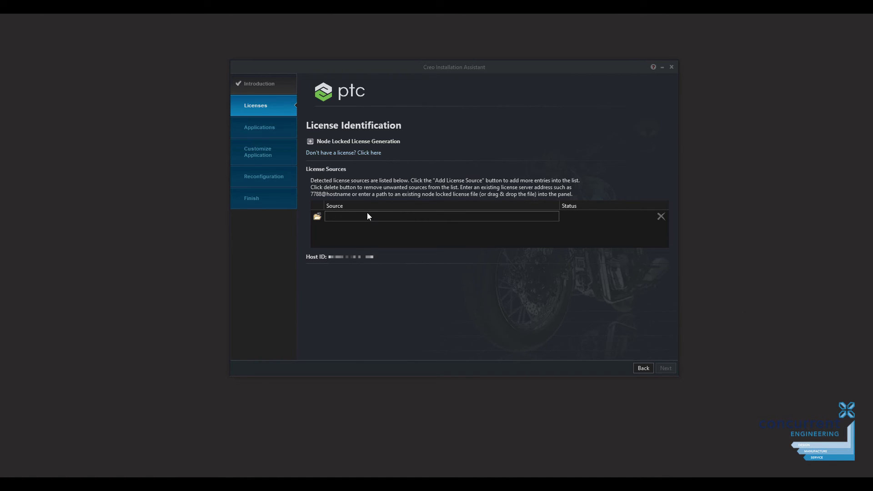
Enter '7788@' in the client's license Source field, ready for the server name.
type("7")
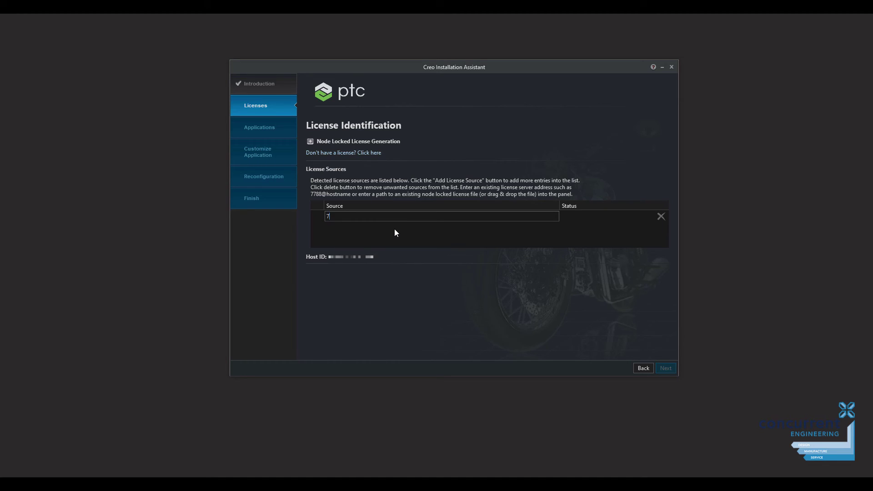
type("788")
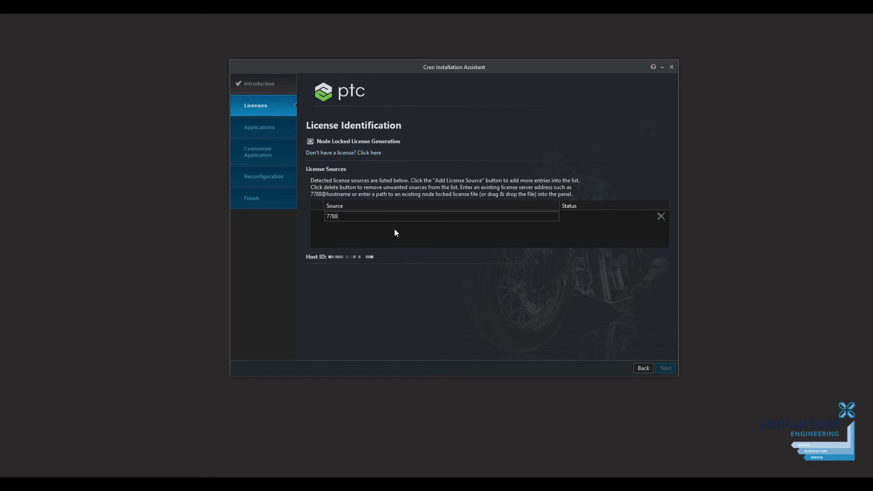
type("@")
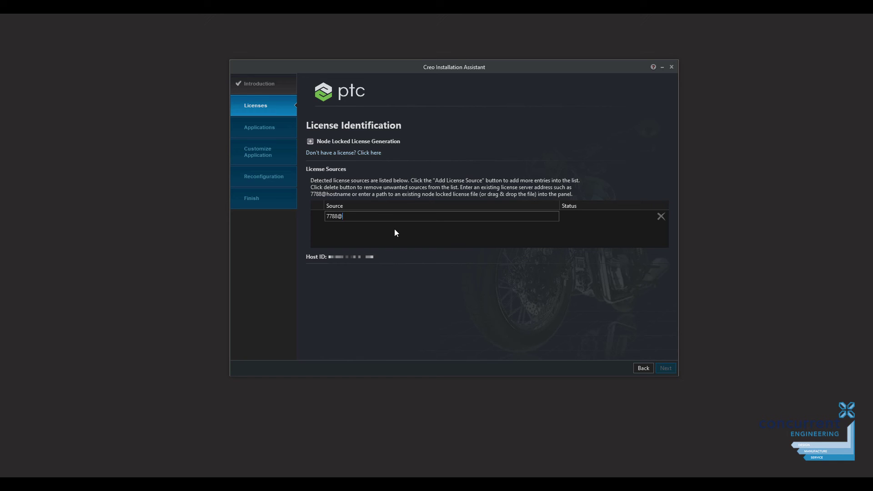